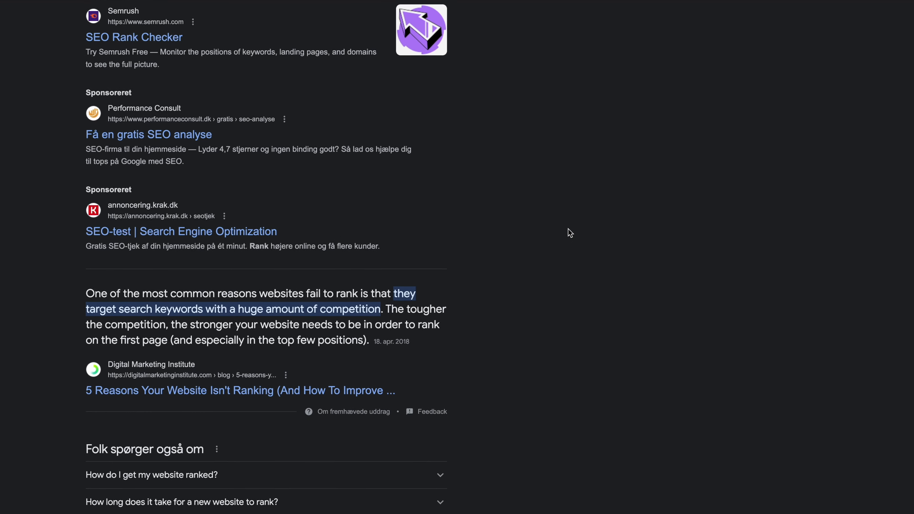
# Create the project for phillipstemann.com and continue through the New Project wizard
pyautogui.scroll(-3)
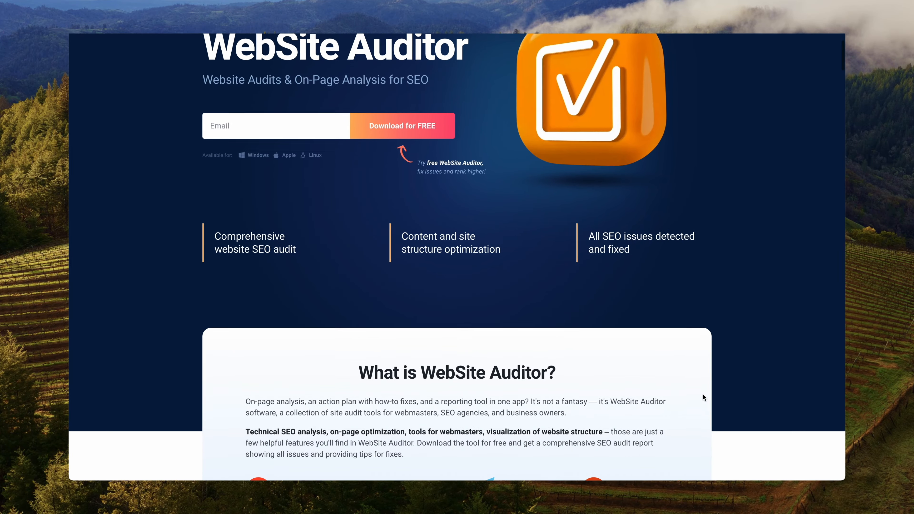
pyautogui.scroll(-3)
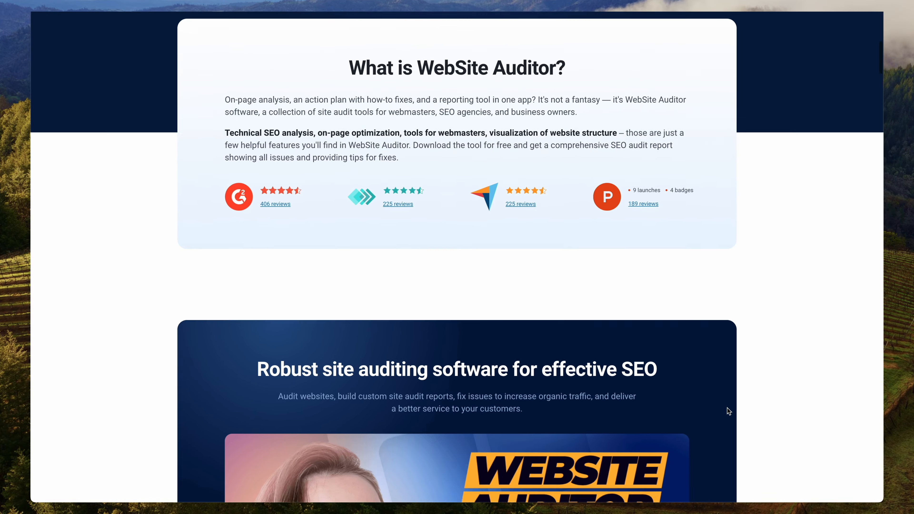
pyautogui.scroll(-3)
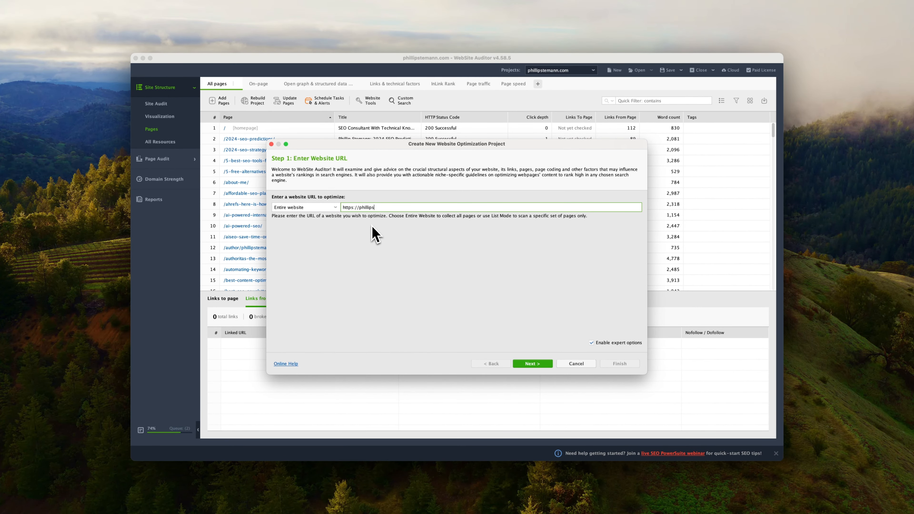
pyautogui.click(532, 364)
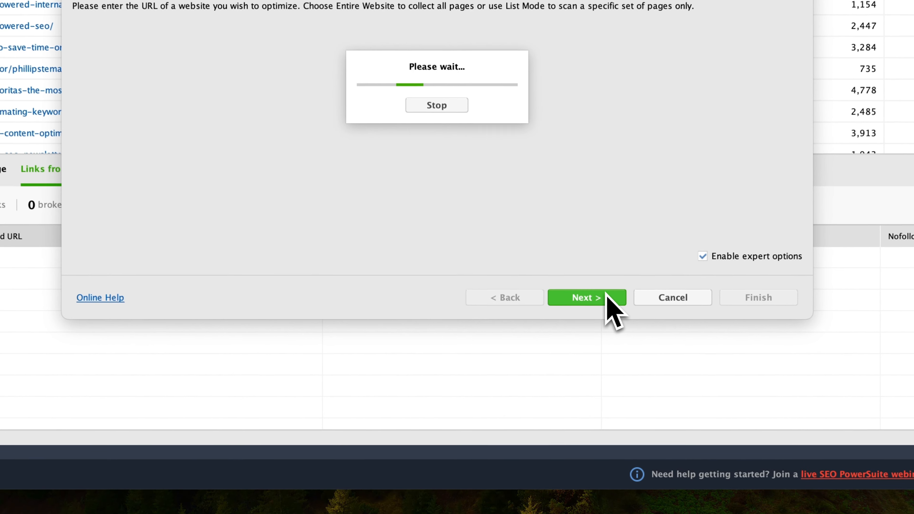
pyautogui.click(586, 297)
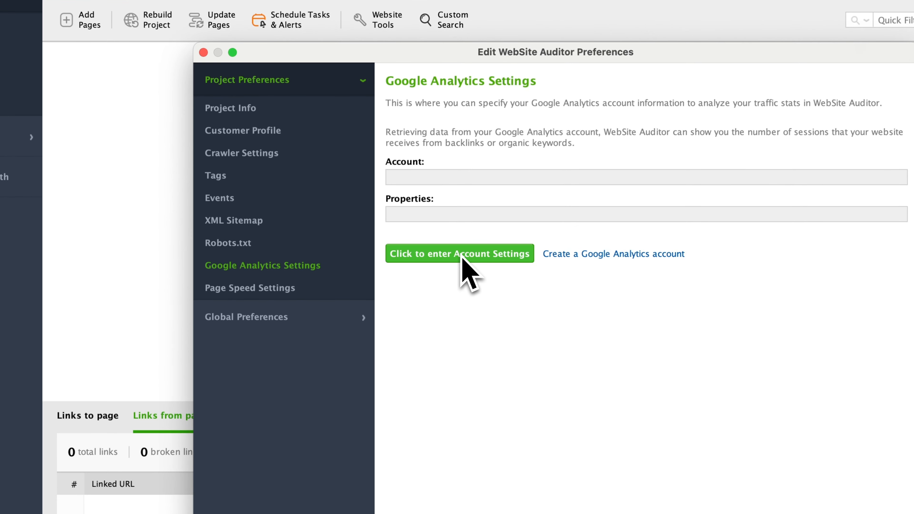
# Enter the Google Analytics account details in Preferences so page traffic data is linked
pyautogui.click(250, 287)
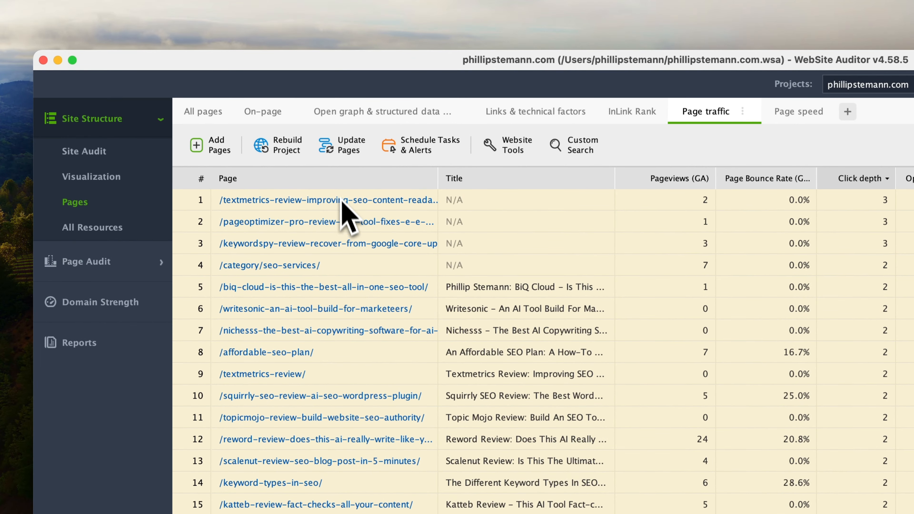
# Update page data with PageSpeed data included for all 183 pages
pyautogui.click(349, 145)
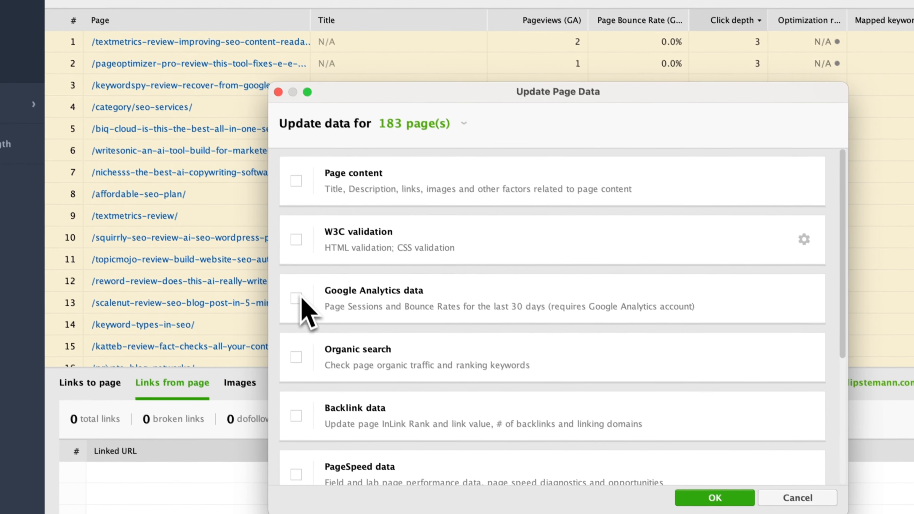
pyautogui.scroll(-3)
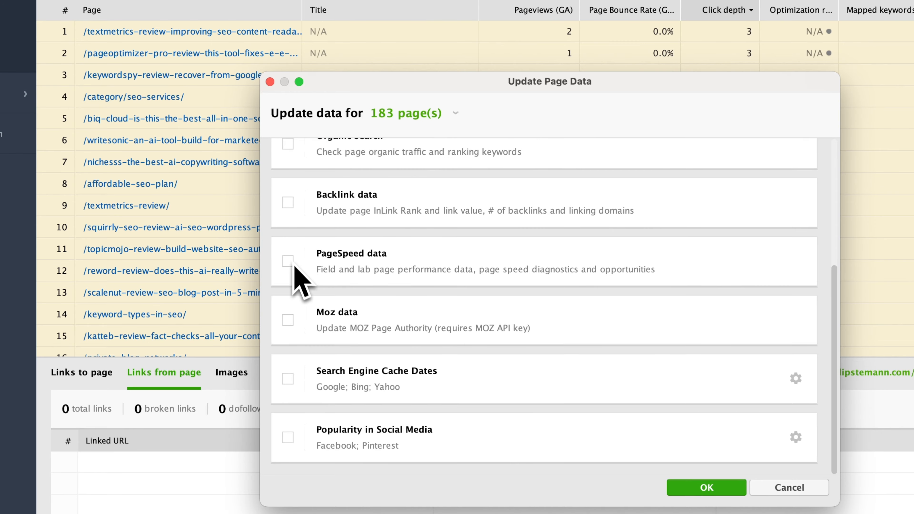
pyautogui.click(287, 260)
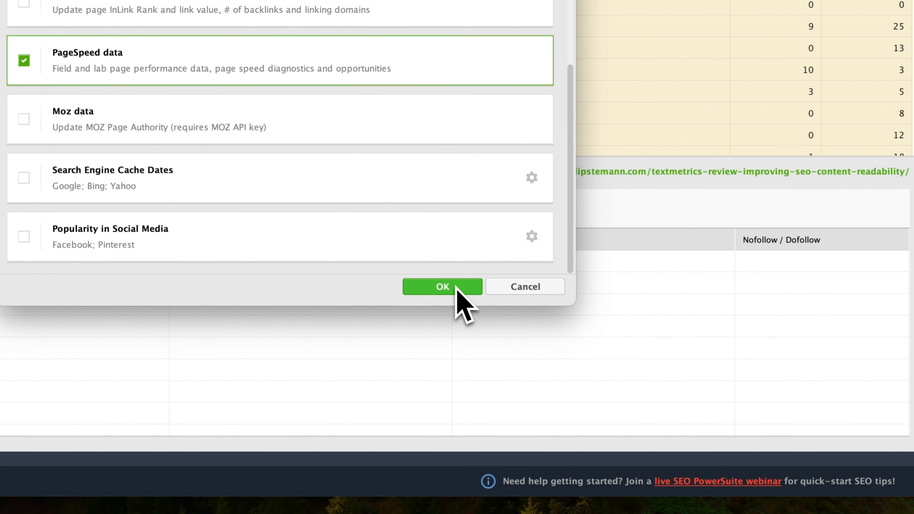
pyautogui.click(442, 287)
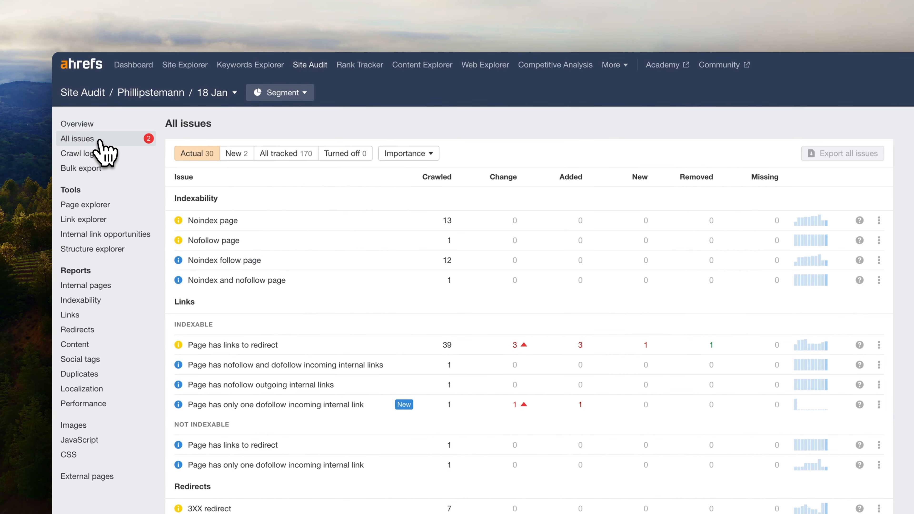
pyautogui.scroll(-3)
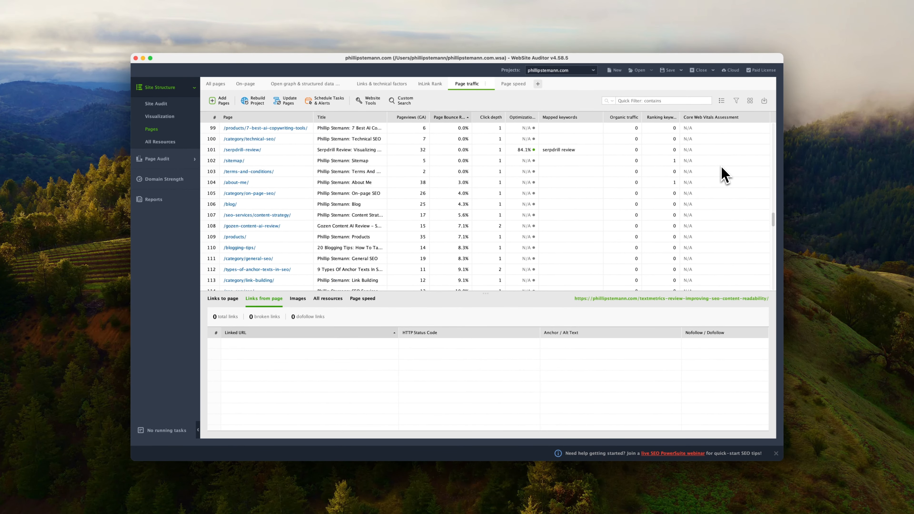
# Scroll the Pages table before switching to the Site Audit report
pyautogui.scroll(-3)
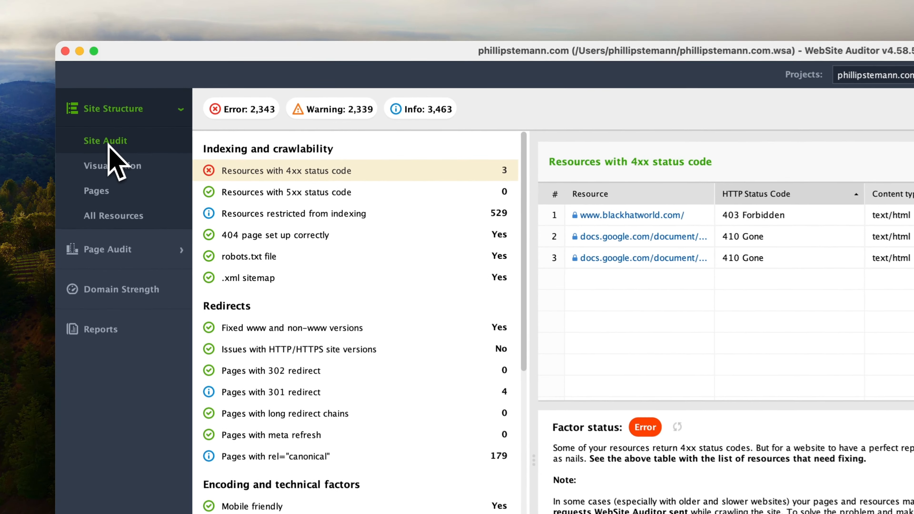
# Review the 5xx resources, indexing restrictions, 404 page setup and too-big pages factors
pyautogui.click(287, 194)
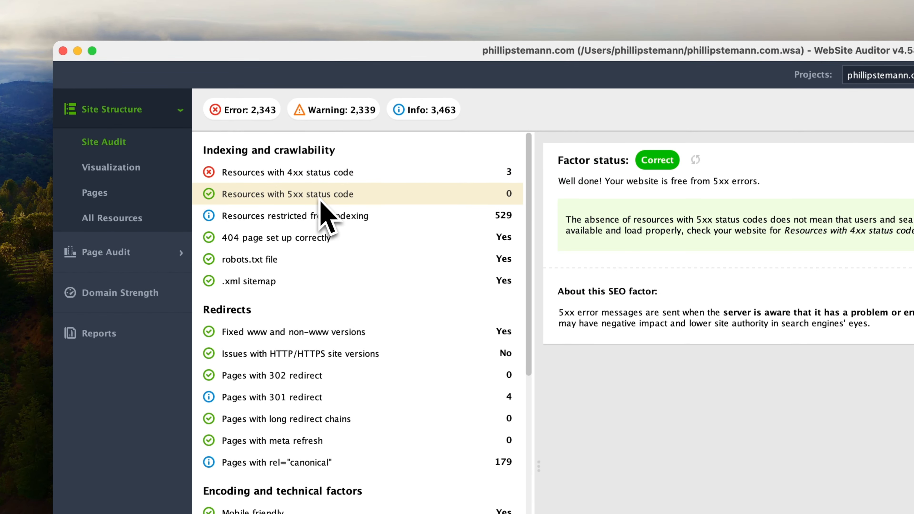
pyautogui.click(294, 215)
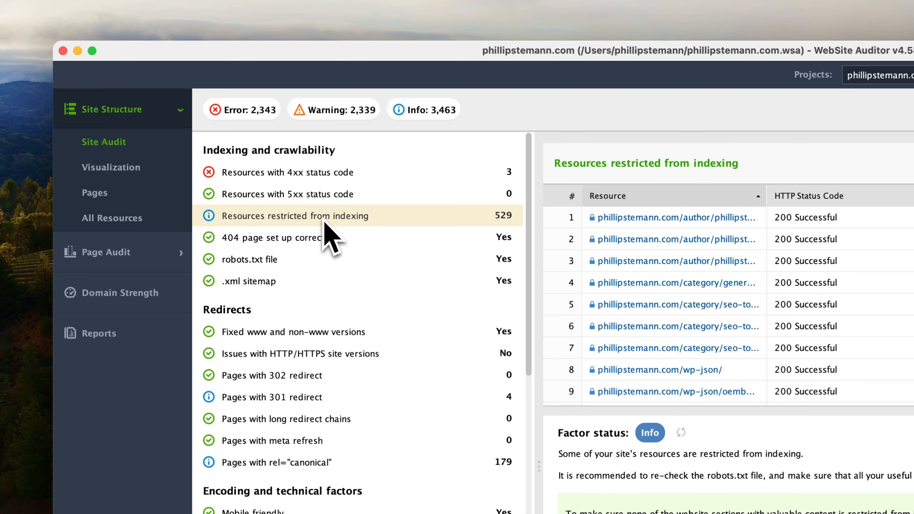
pyautogui.click(277, 238)
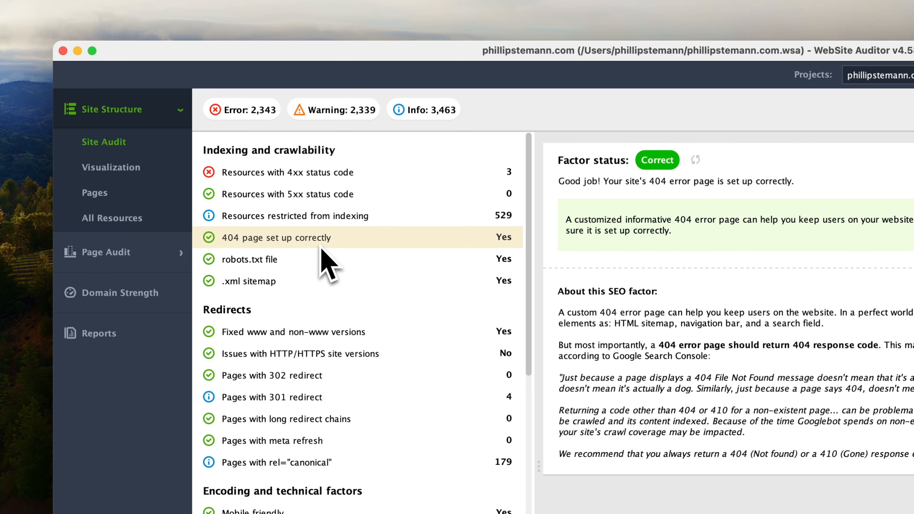
pyautogui.click(204, 325)
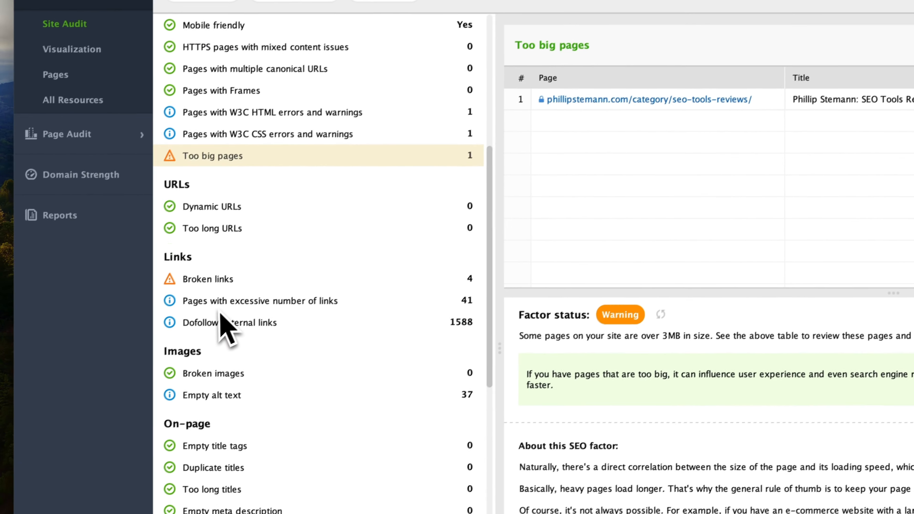
# Review broken links, pages with excessive links, and the 144 pages with poor Performance Score
pyautogui.click(204, 279)
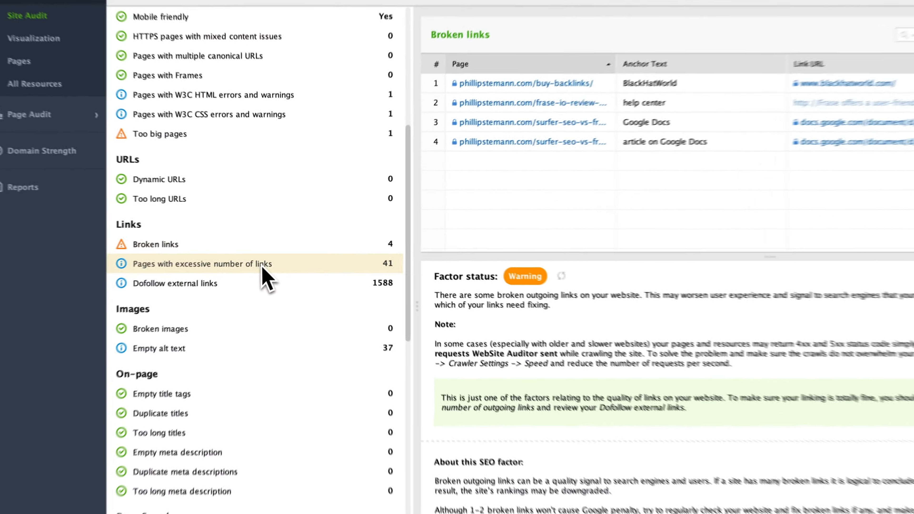
pyautogui.click(202, 263)
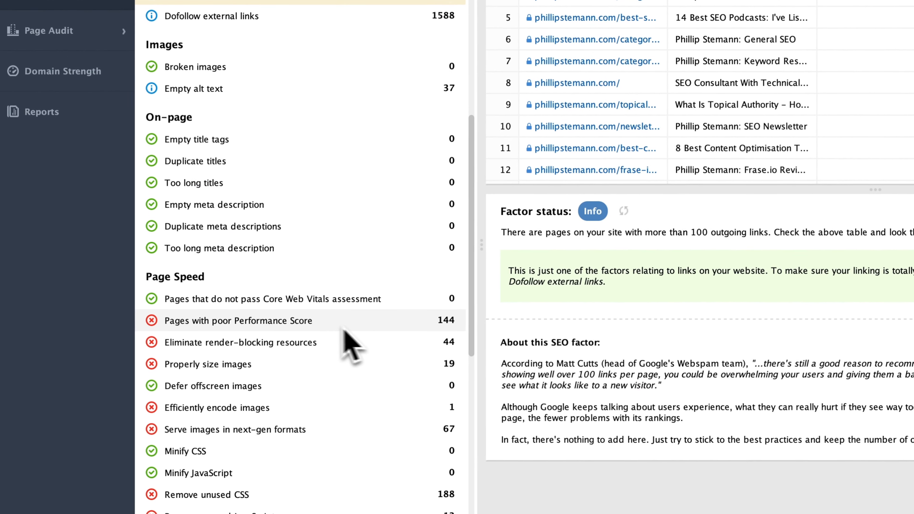
pyautogui.click(238, 320)
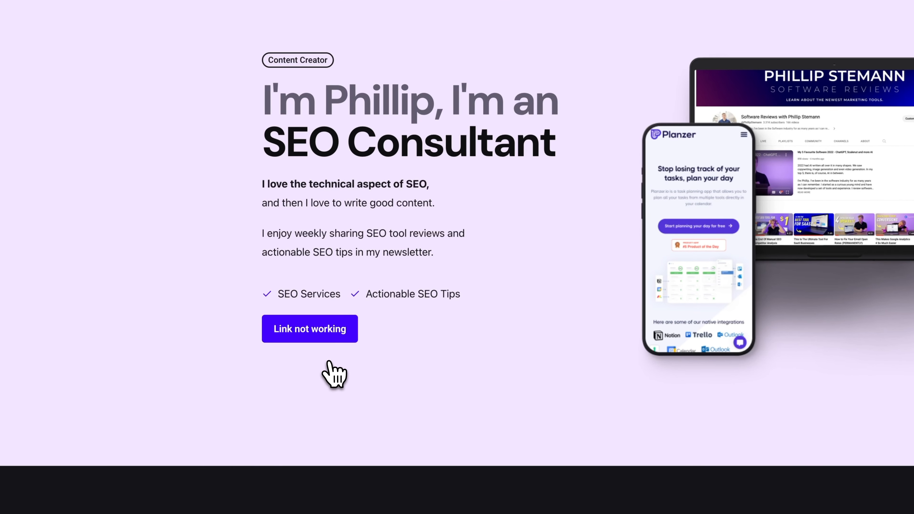
pyautogui.click(309, 328)
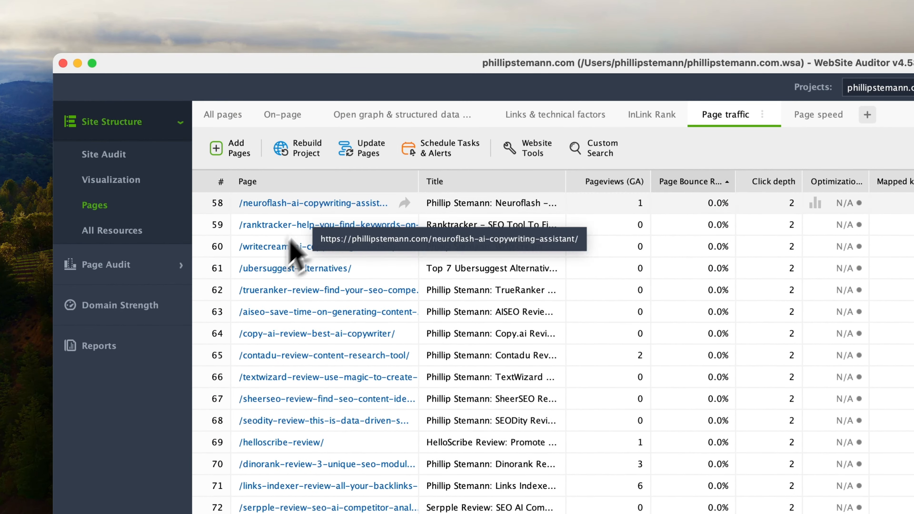
# Review Open Graph/structured data and outgoing links in the Links & technical factors tabs
pyautogui.click(283, 114)
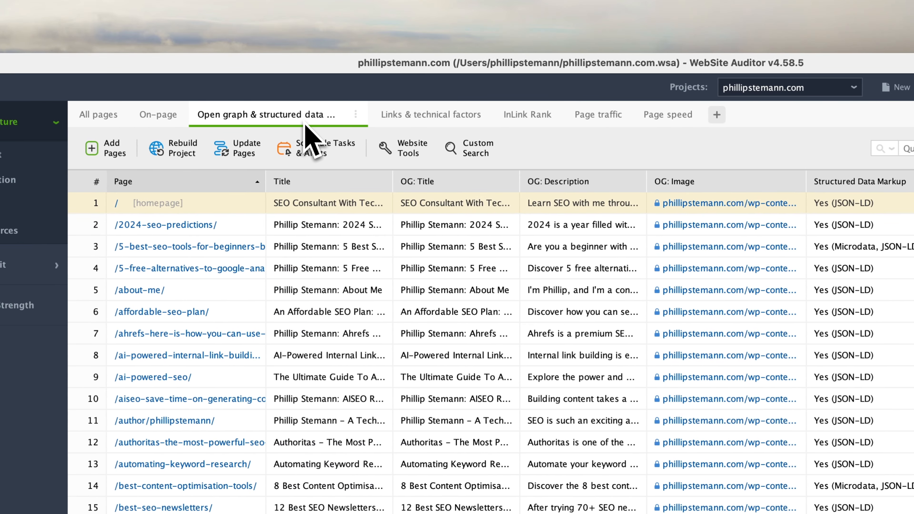
pyautogui.scroll(-3)
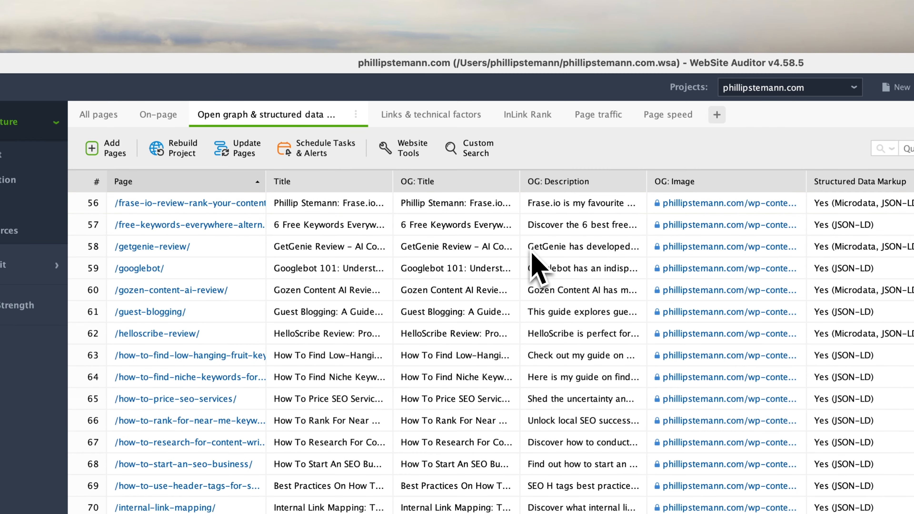
pyautogui.click(431, 114)
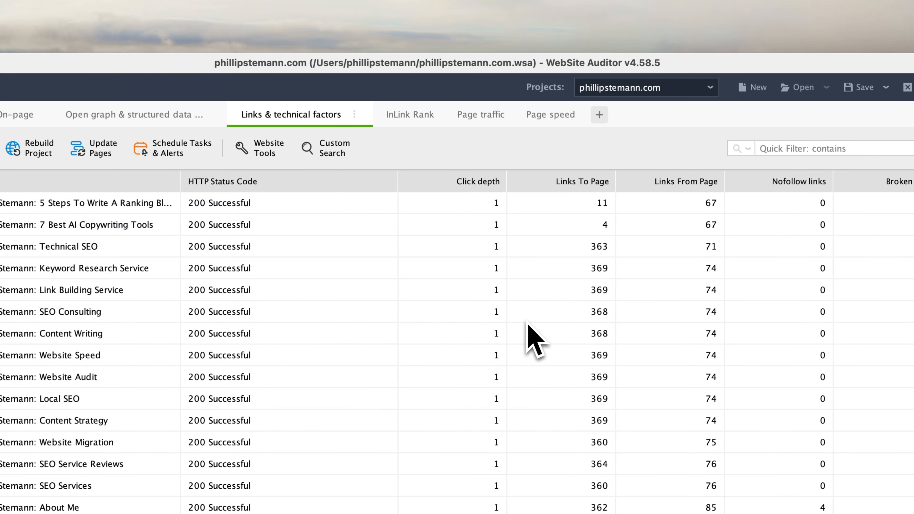
pyautogui.click(410, 114)
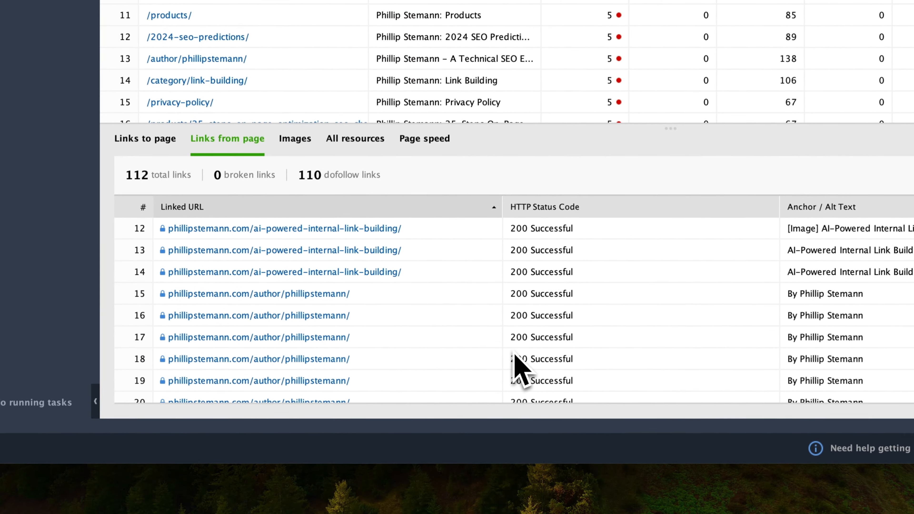
# Review the page traffic figures for each crawled page
pyautogui.click(145, 139)
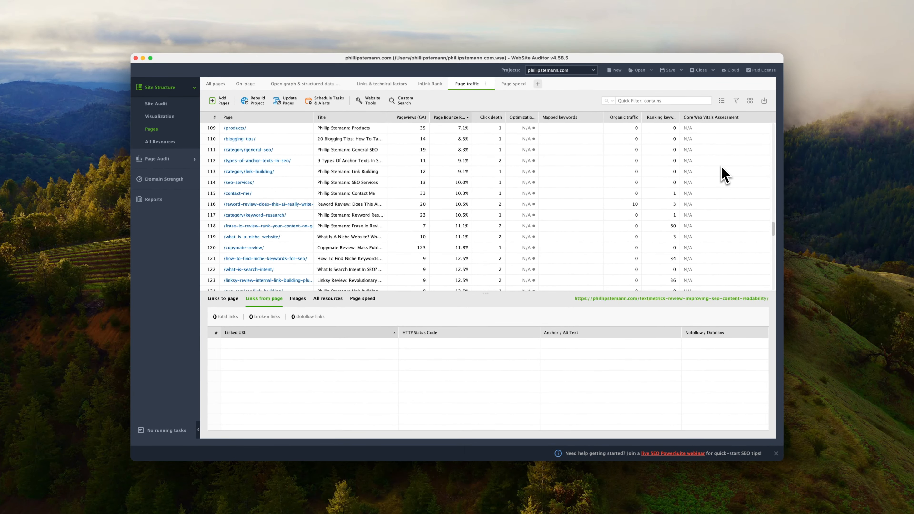
pyautogui.scroll(-3)
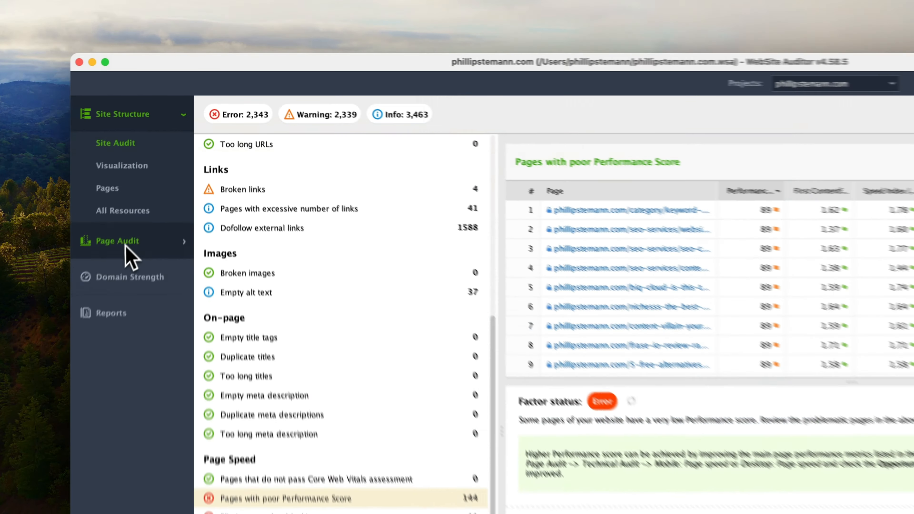
# Show the Technical Audit under Page Audit and switch it to the /seo-audit/ page
pyautogui.click(118, 241)
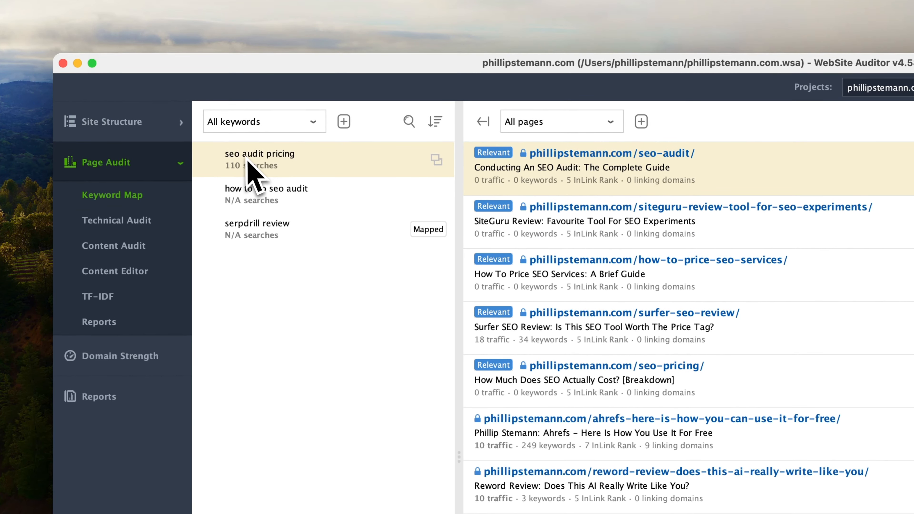
pyautogui.click(116, 173)
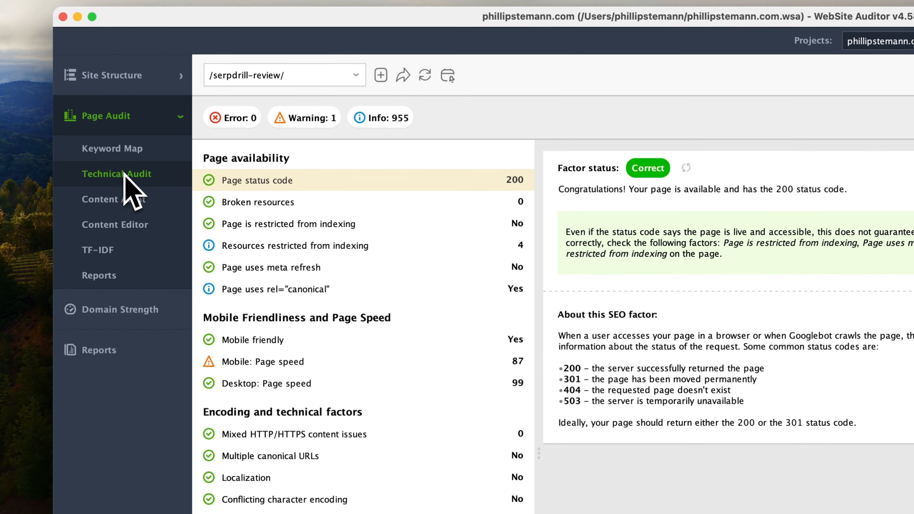
pyautogui.click(354, 75)
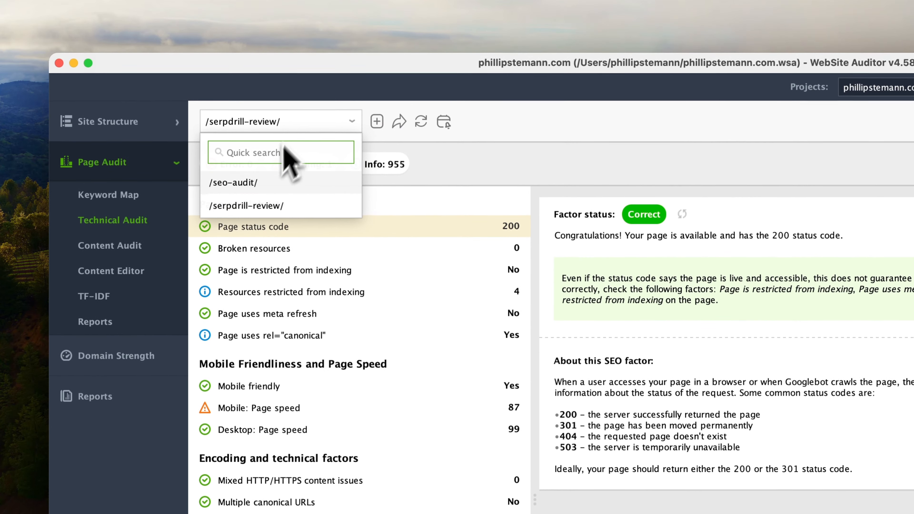
pyautogui.click(234, 182)
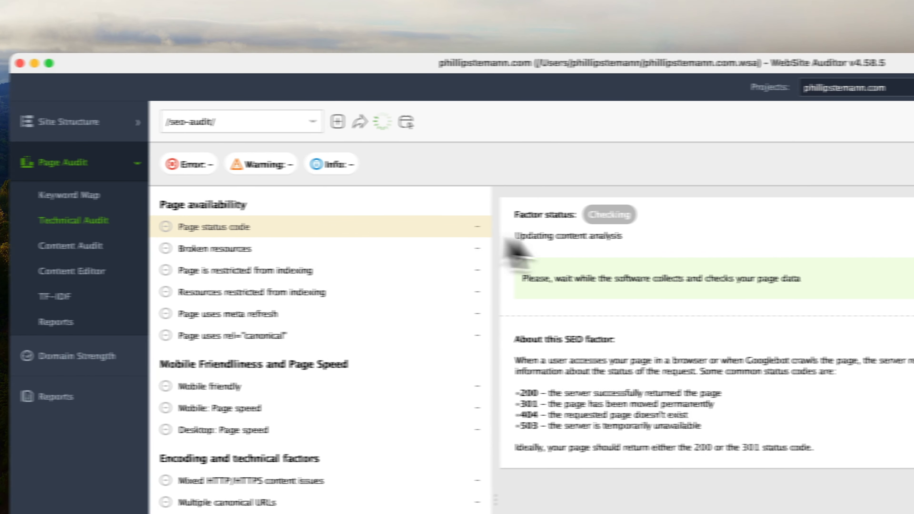
# Return to the /serpdrill-review/ audit and view its desktop page speed details
pyautogui.click(312, 122)
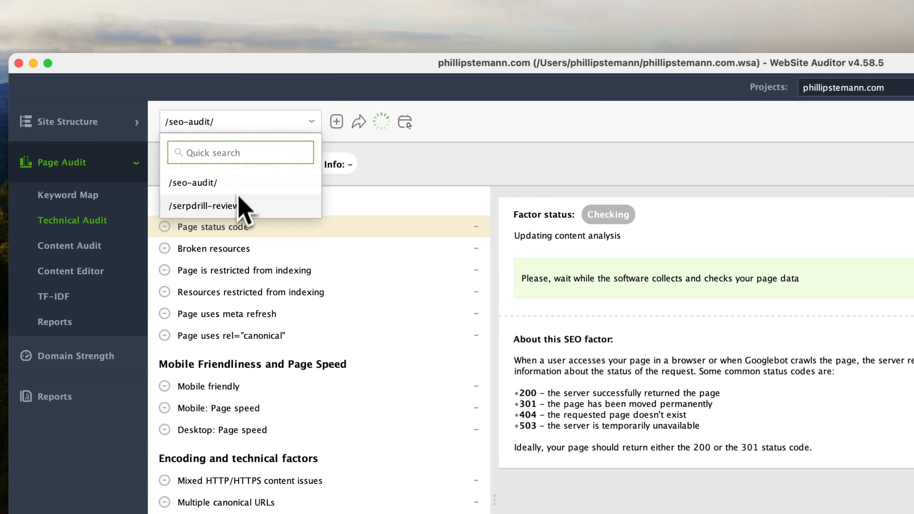
pyautogui.click(204, 206)
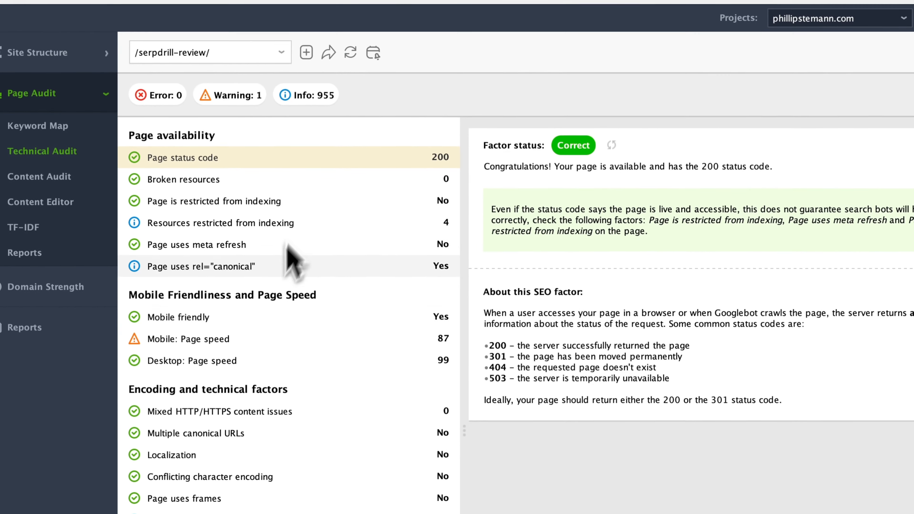
pyautogui.click(187, 338)
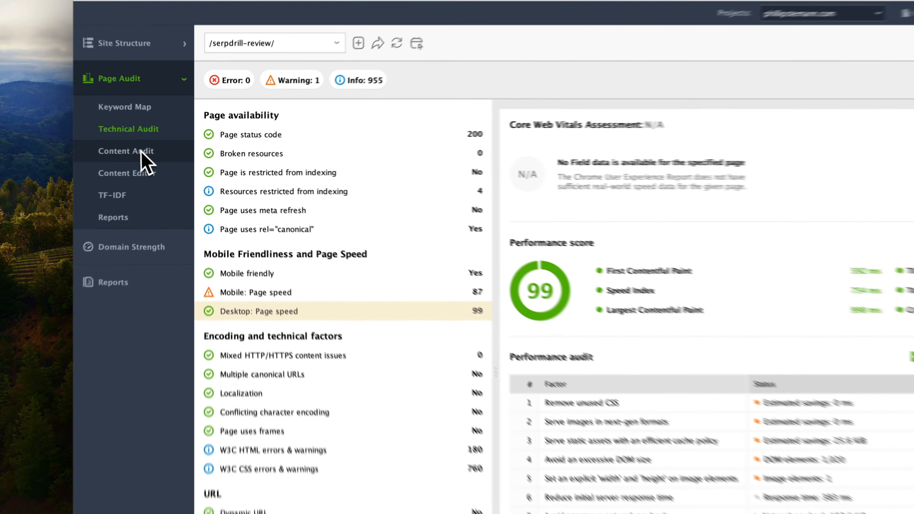
# Review the Content Audit factors: title length, keywords in bold and keywords in link anchors
pyautogui.click(126, 151)
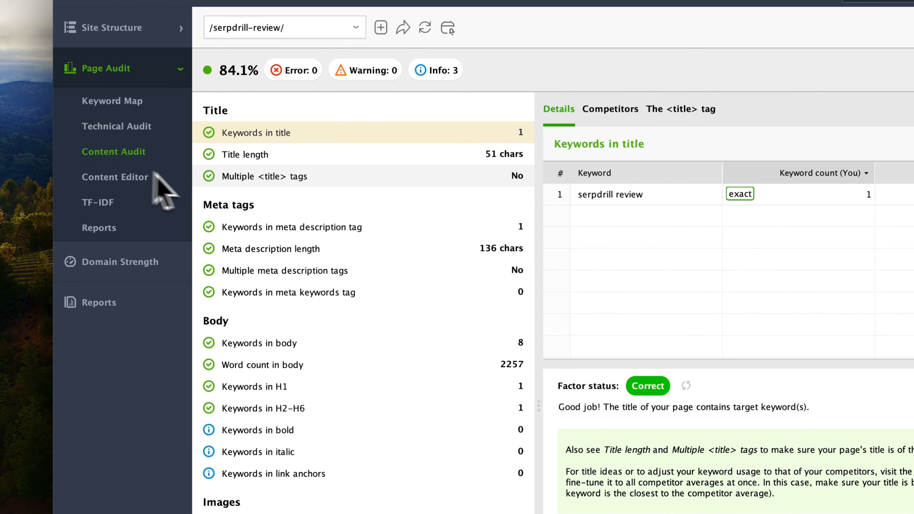
pyautogui.scroll(-3)
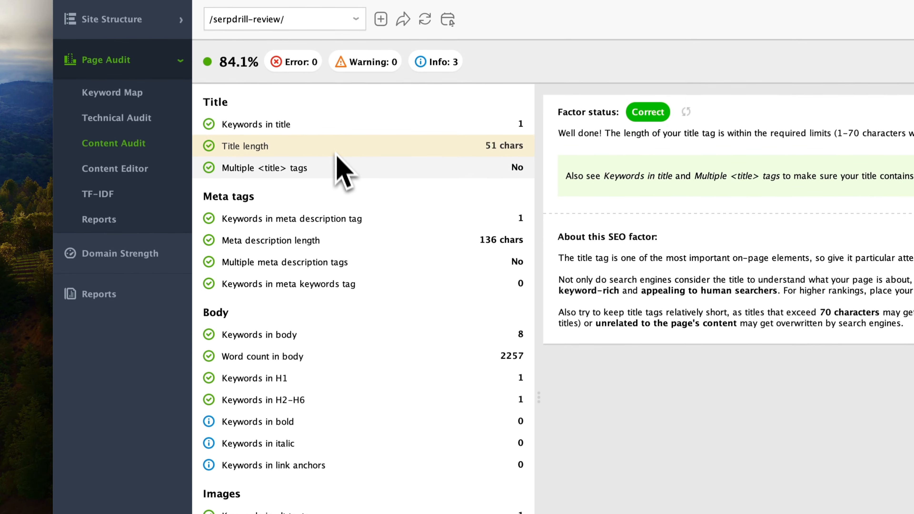
pyautogui.click(292, 220)
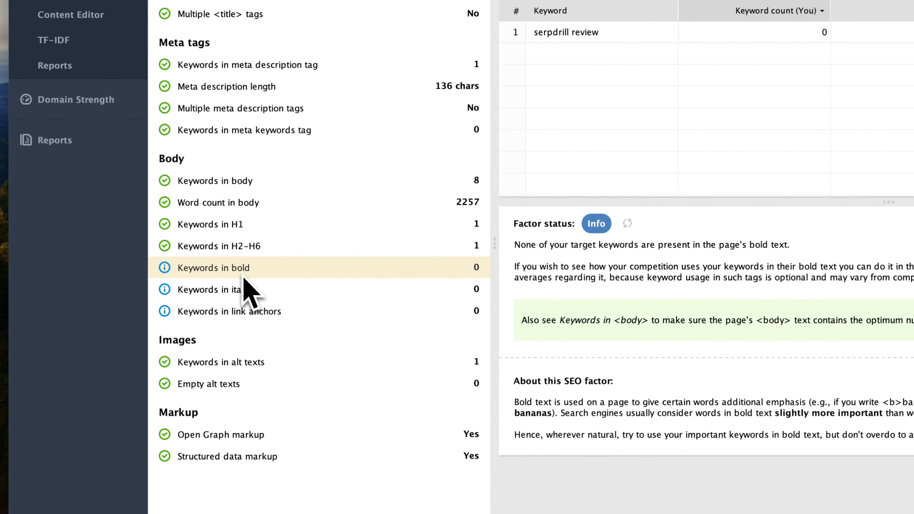
pyautogui.click(213, 289)
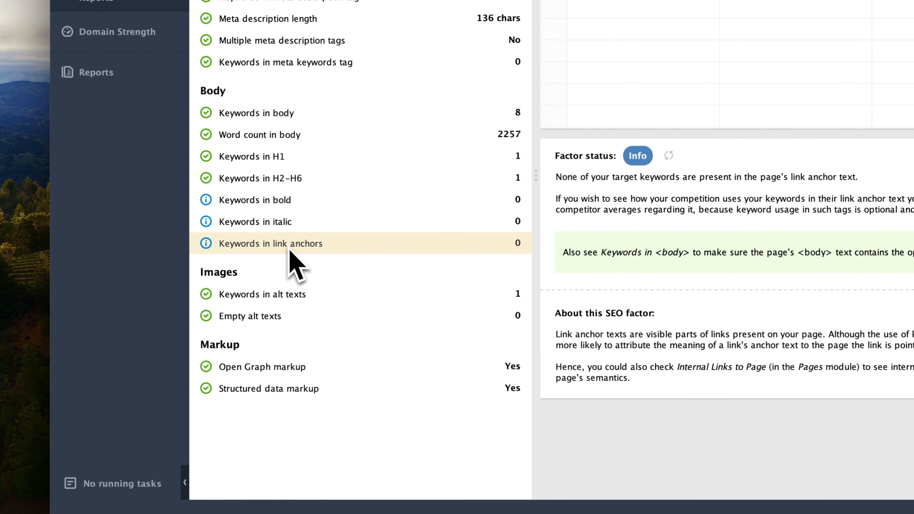
pyautogui.click(262, 293)
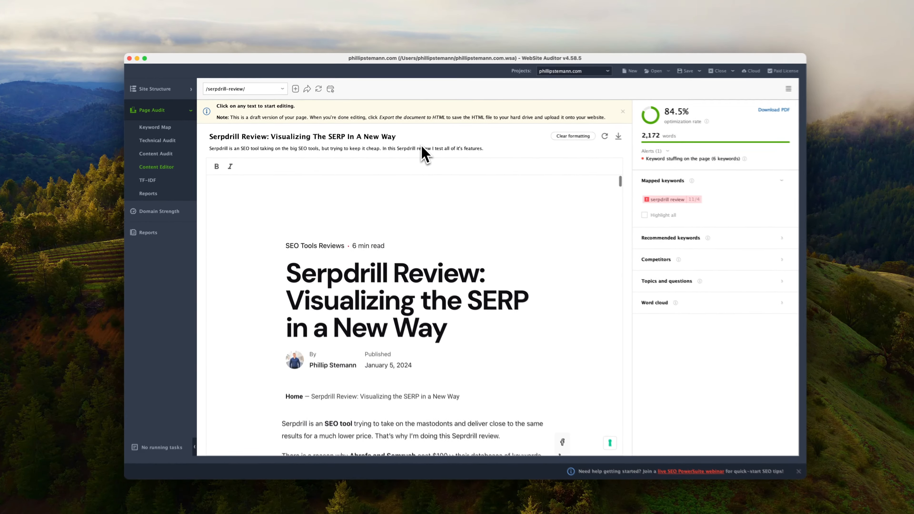
# Add the draft line 'text here, As you can see, it a' in the Content Editor
pyautogui.scroll(-3)
pyautogui.write('Some new')
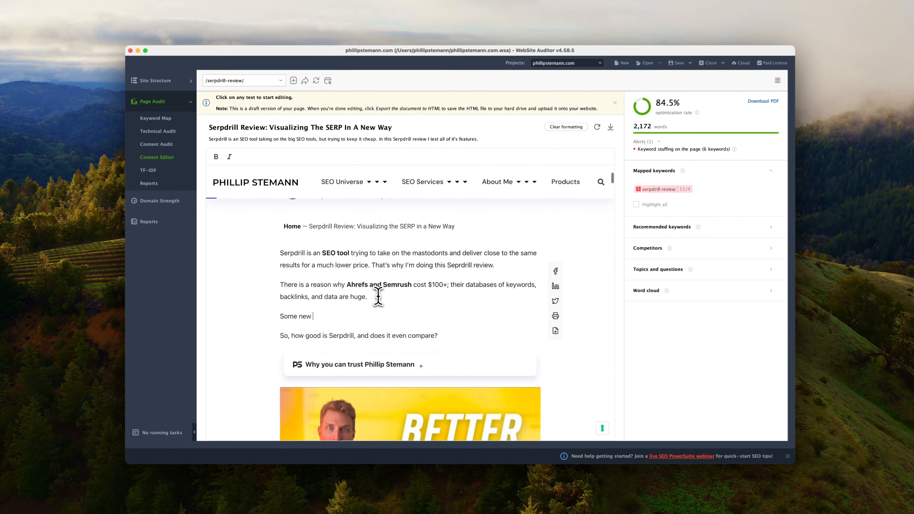
pyautogui.write('text here,')
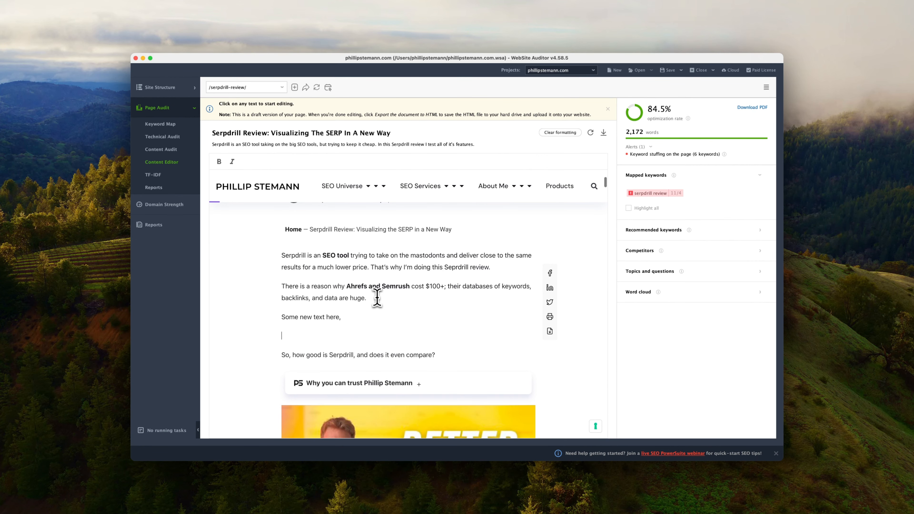
pyautogui.write('As you can see, it a')
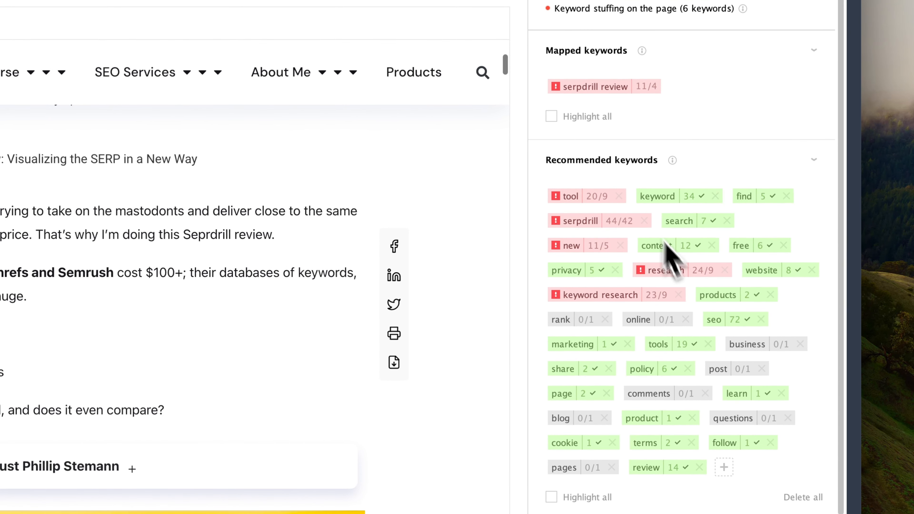
# Review the recommended keywords and competitors in the editor sidebar
pyautogui.click(813, 160)
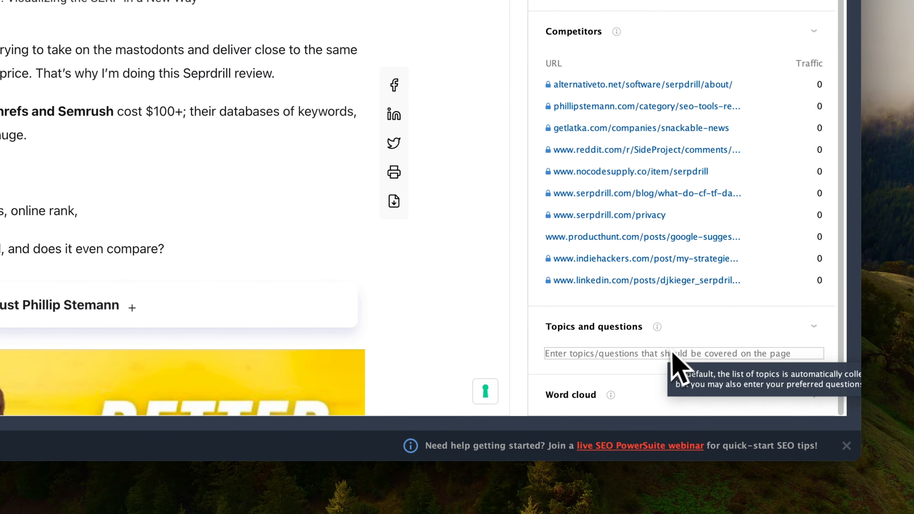
pyautogui.scroll(-3)
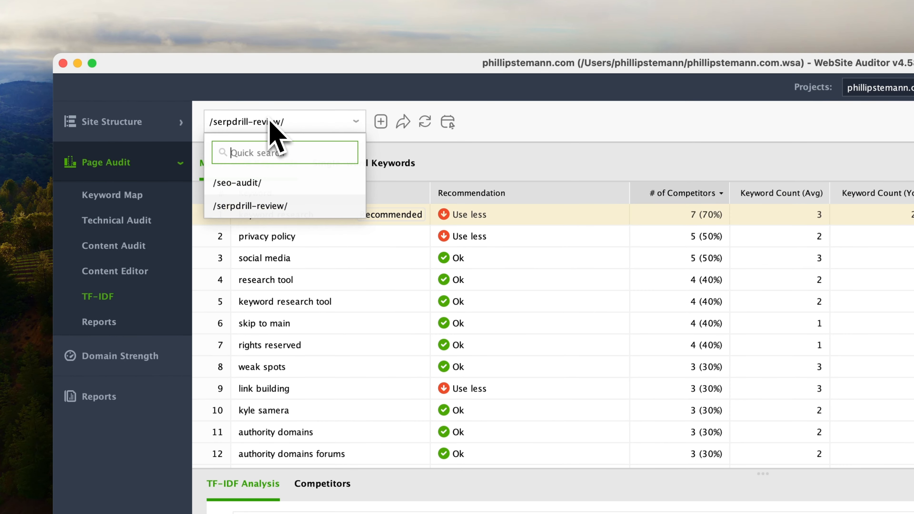
# Choose the page for TF-IDF analysis, then show the SEO PowerSuite site's tools list
pyautogui.click(238, 183)
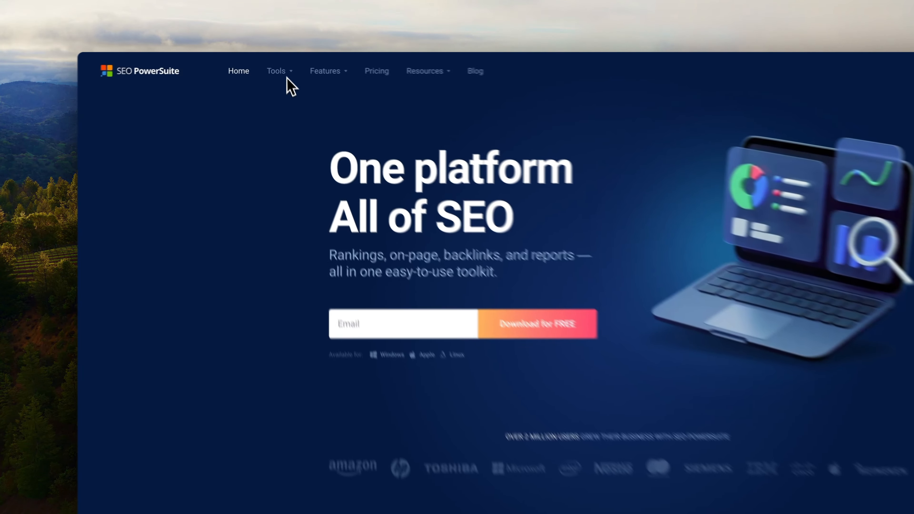
pyautogui.click(276, 70)
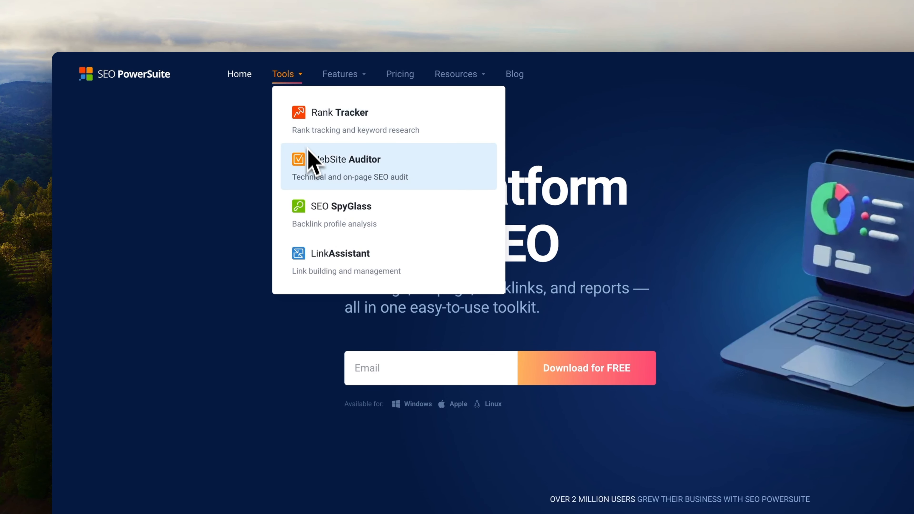